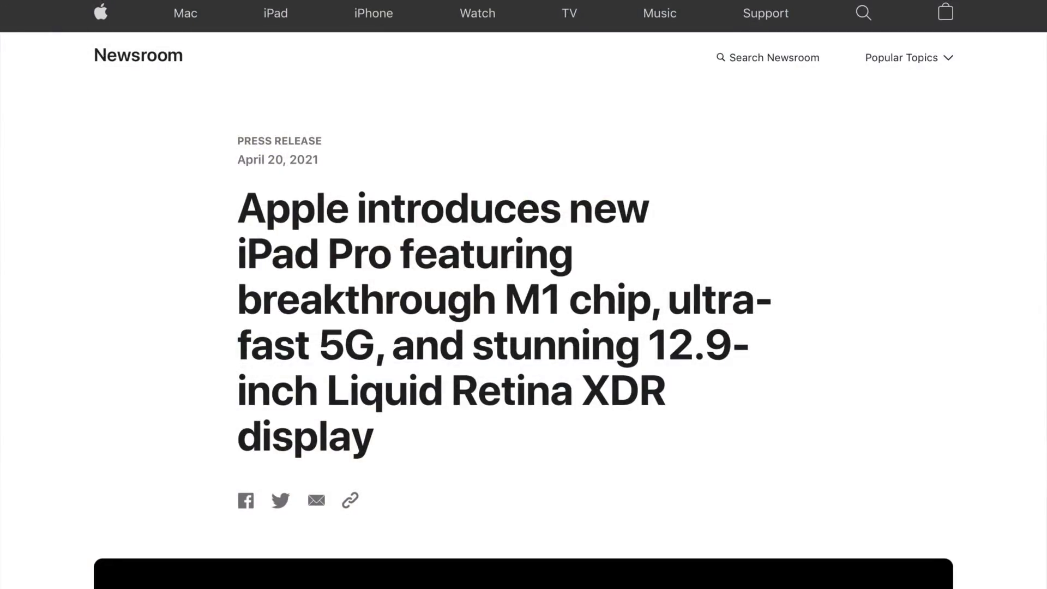
{"action": "scroll", "scroll_direction": "down", "scroll_amount": 3}
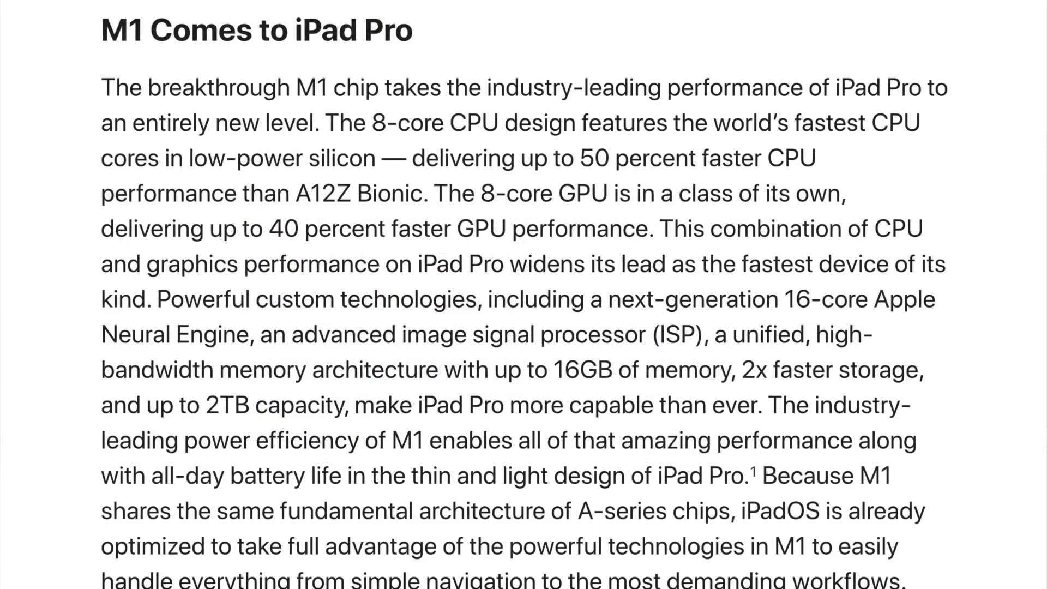